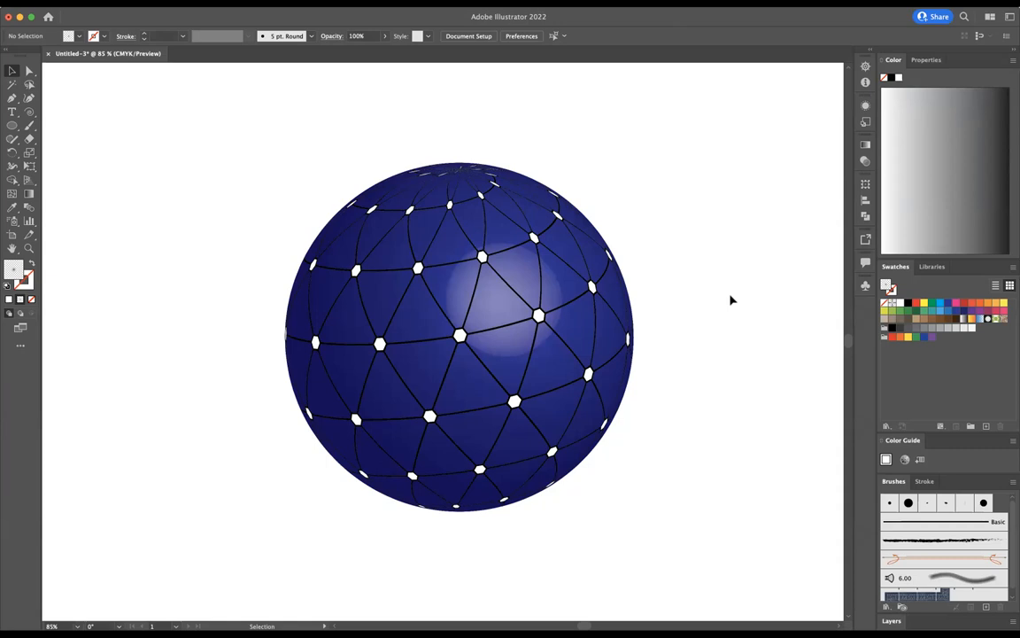
mouse_move(346, 204)
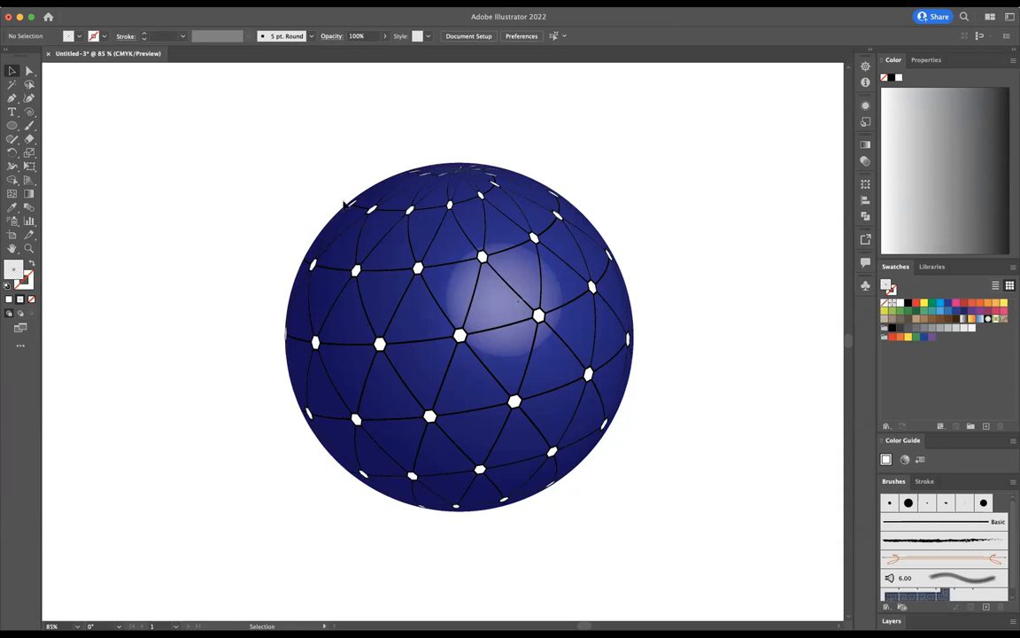
Remove the finished example sphere so the artboard is blank.
click(458, 337)
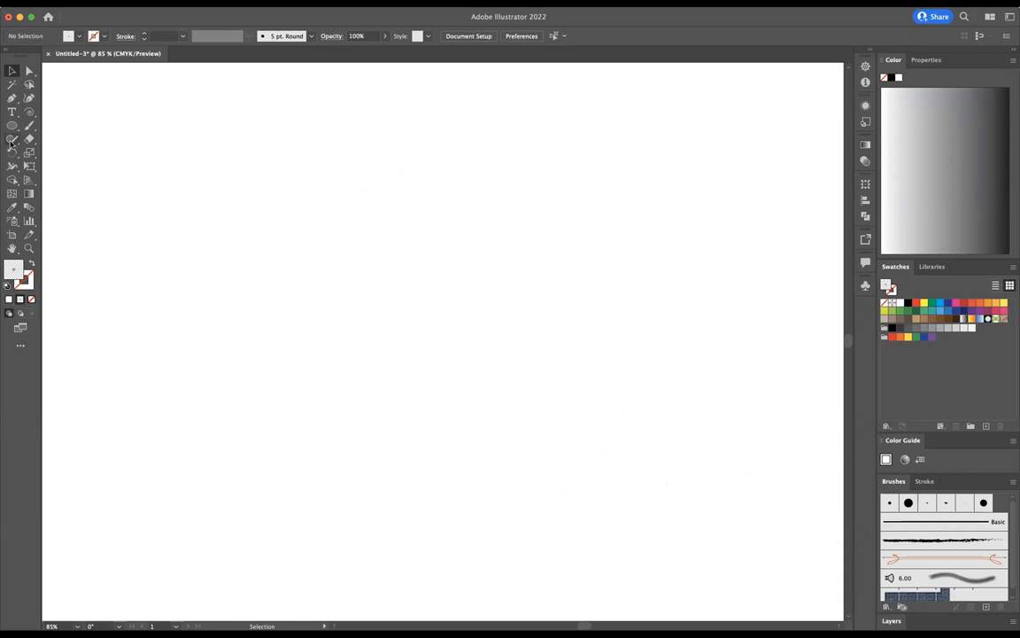
Create an outlined 3-sided polygon of 50 px radius with the Polygon tool.
click(12, 138)
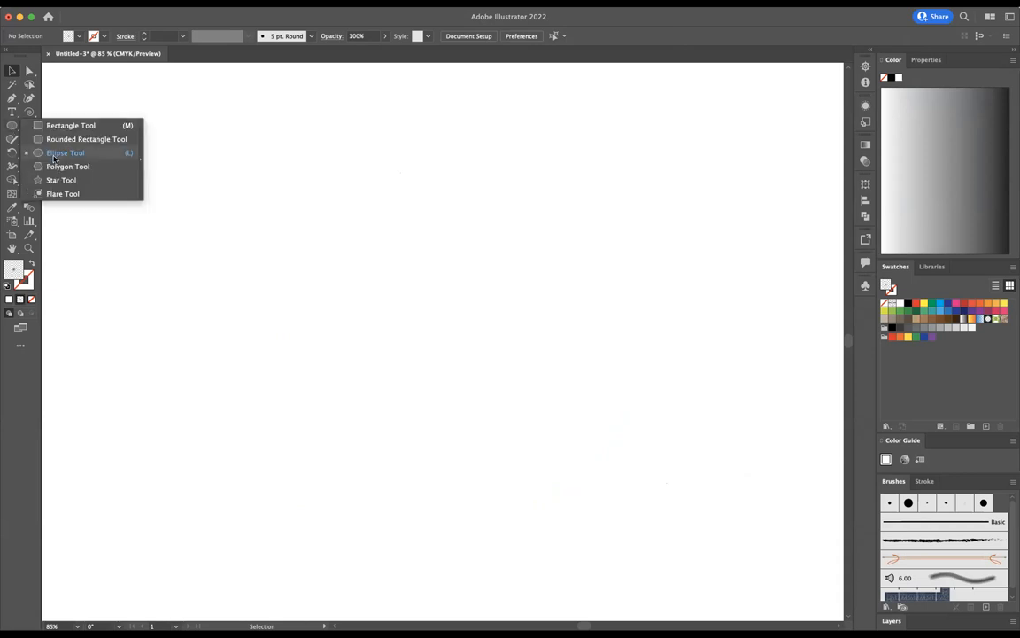
mouse_move(67, 167)
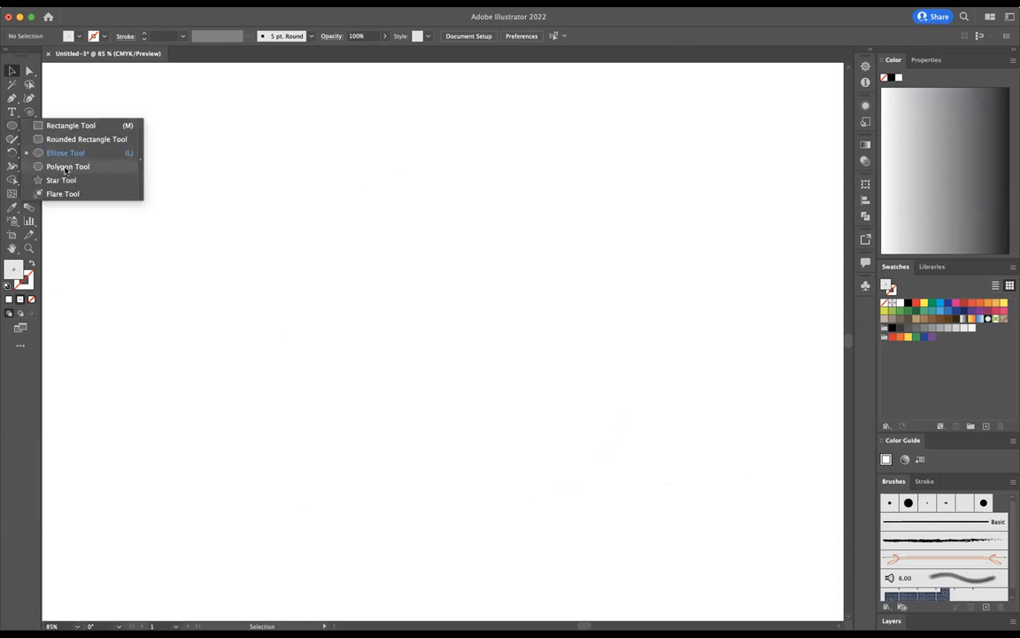
click(68, 167)
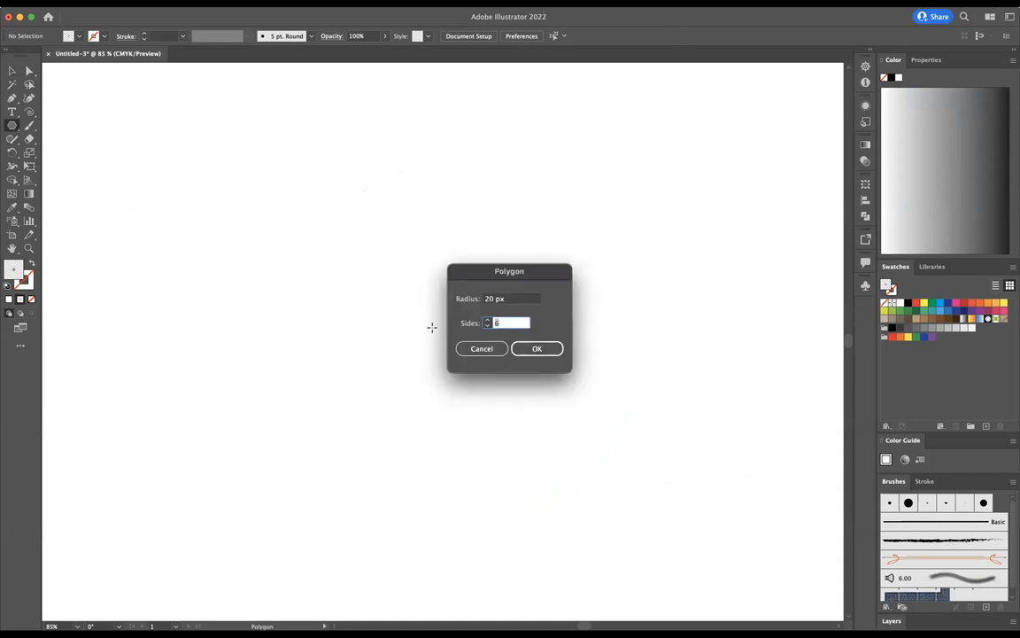
text(5)
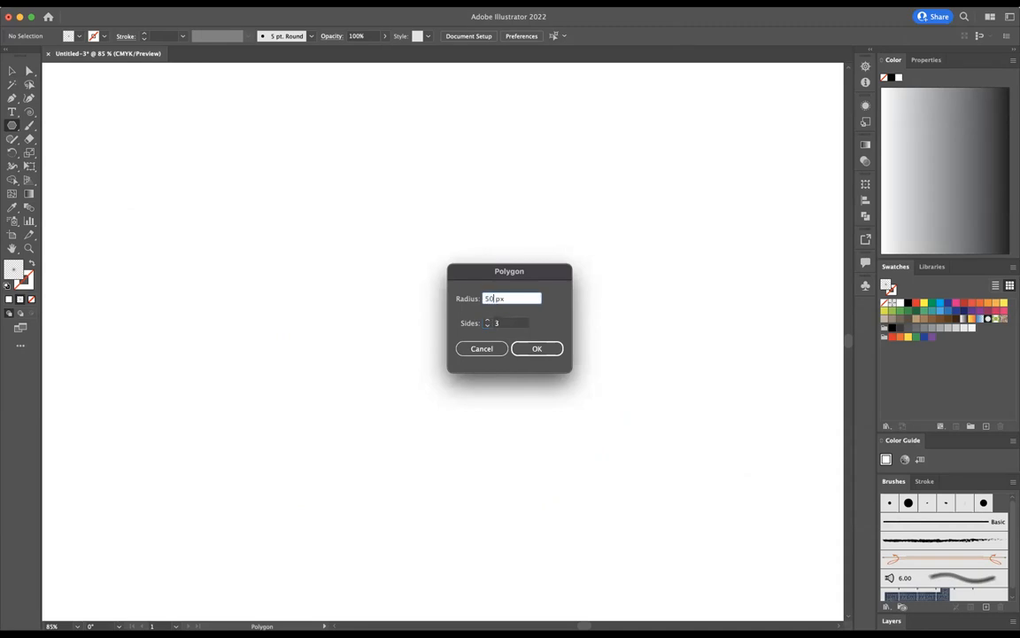
click(537, 348)
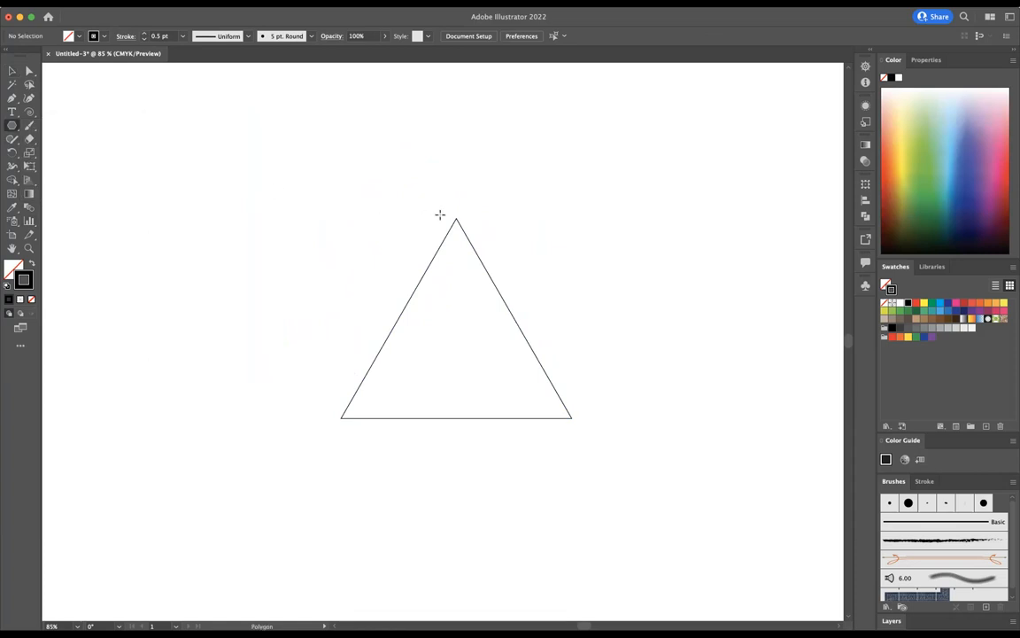
mouse_move(456, 219)
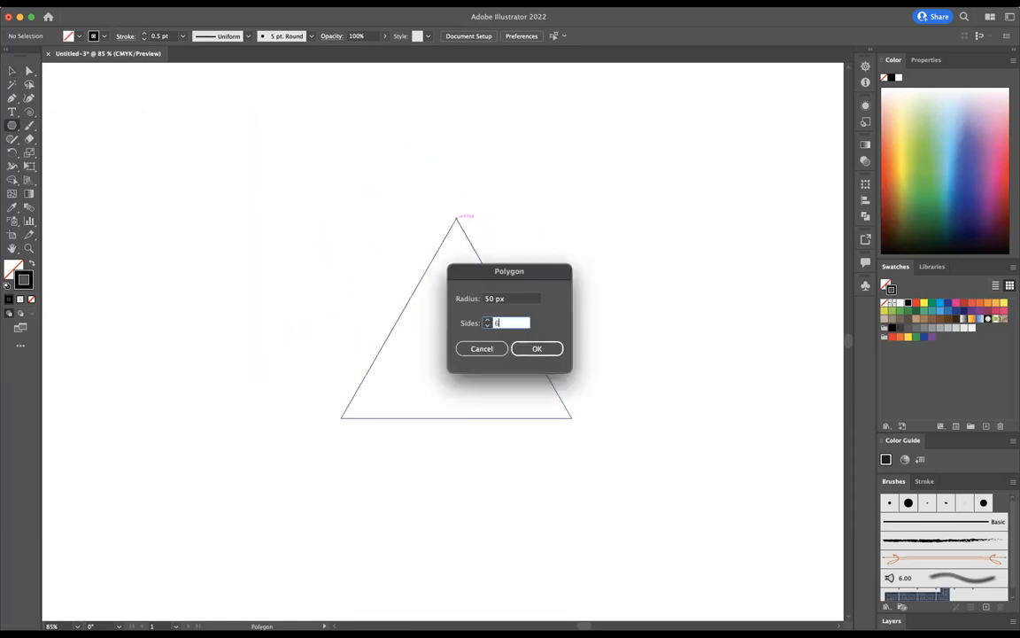
Add 20 px six-sided hexagons on the triangle's corners and select the whole unit.
click(512, 299)
text(20)
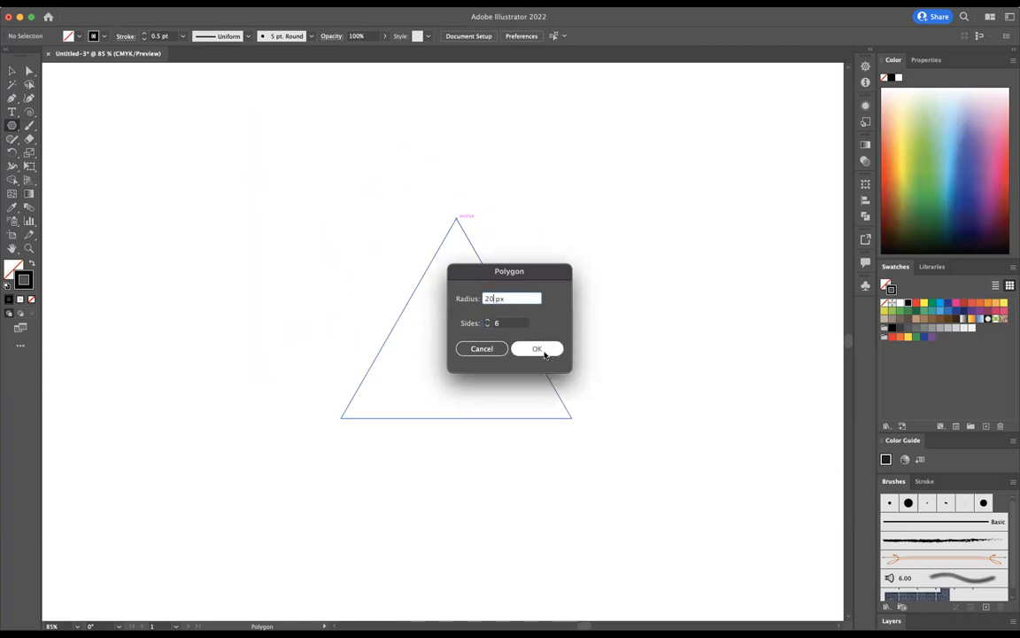
click(536, 348)
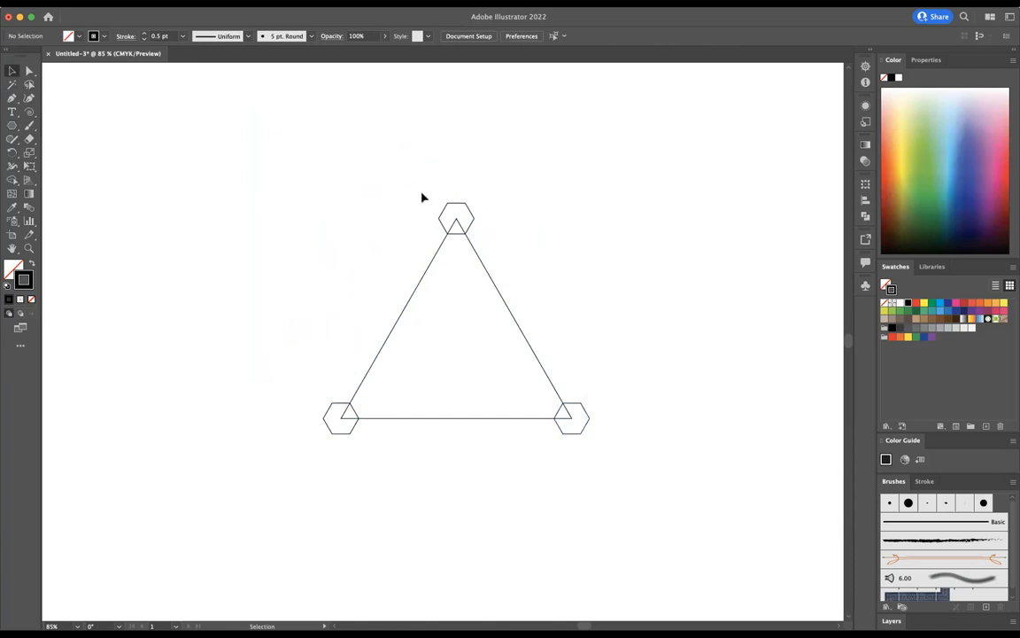
click(456, 219)
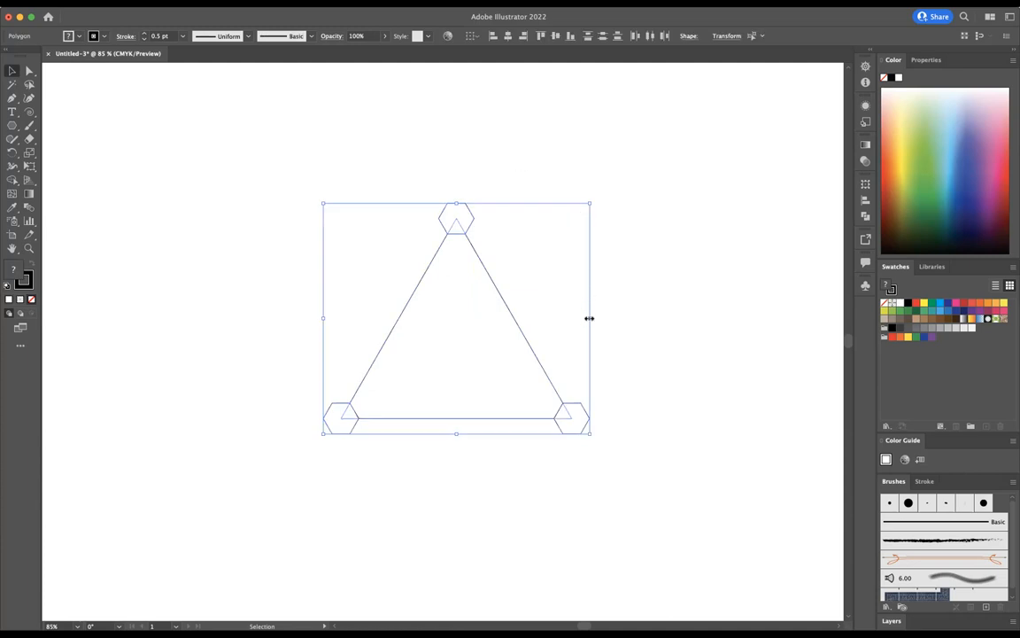
Narrow and shrink the triangle unit to a small icon at the artboard's upper left.
drag(589, 318, 546, 318)
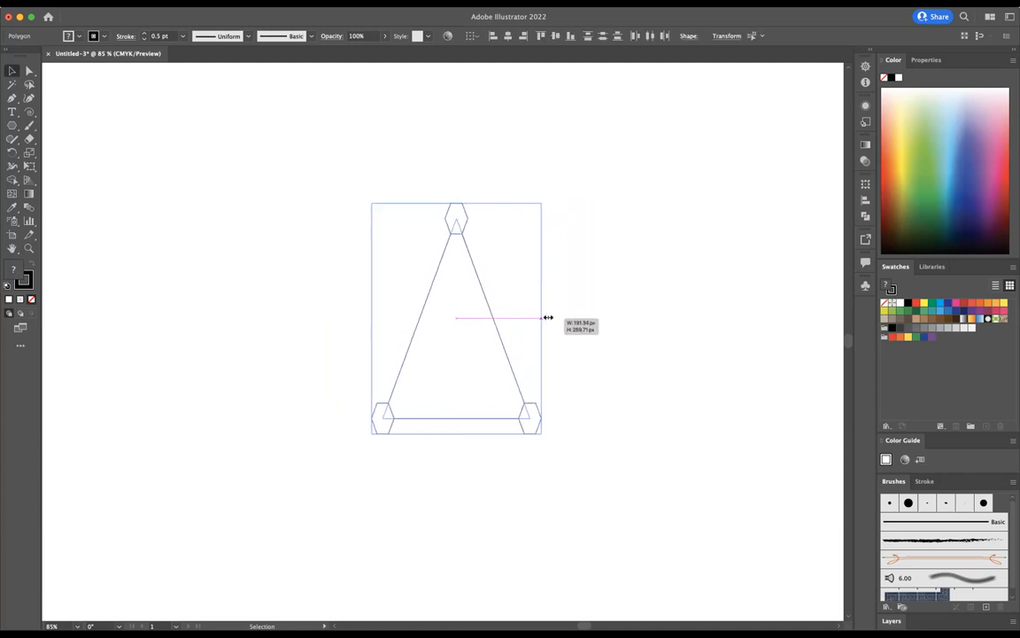
drag(545, 317, 472, 318)
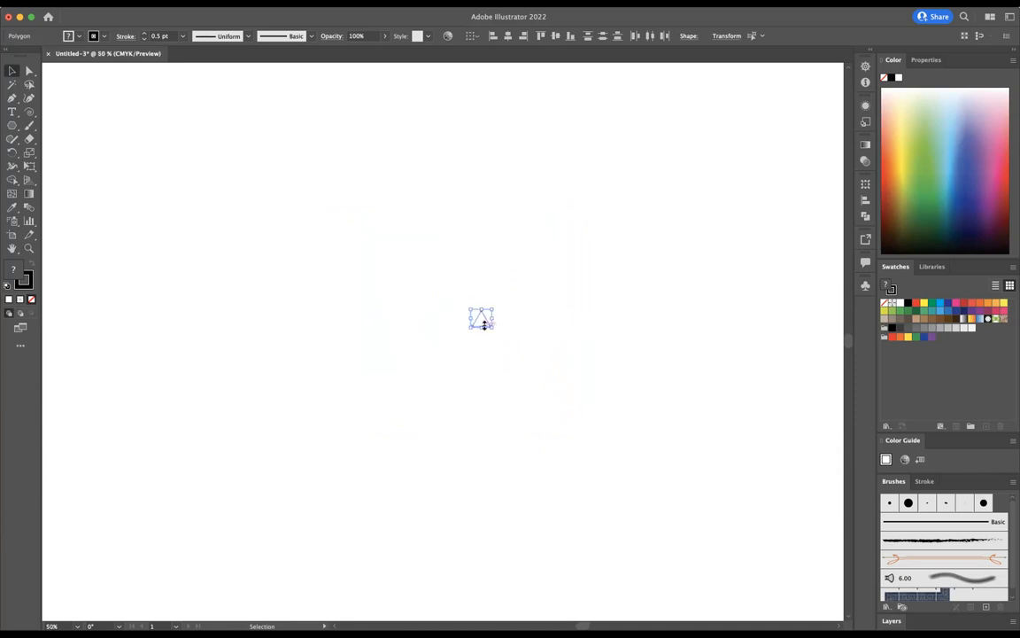
drag(481, 318, 129, 93)
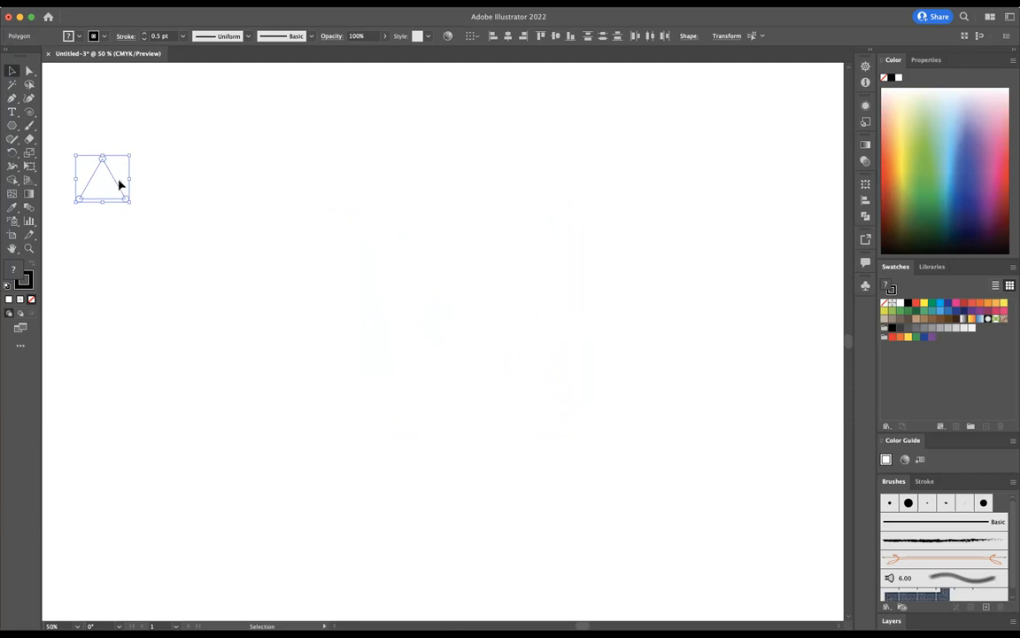
Duplicate the unit into a row and repeat rows into a dense triangular lattice.
drag(102, 177, 142, 182)
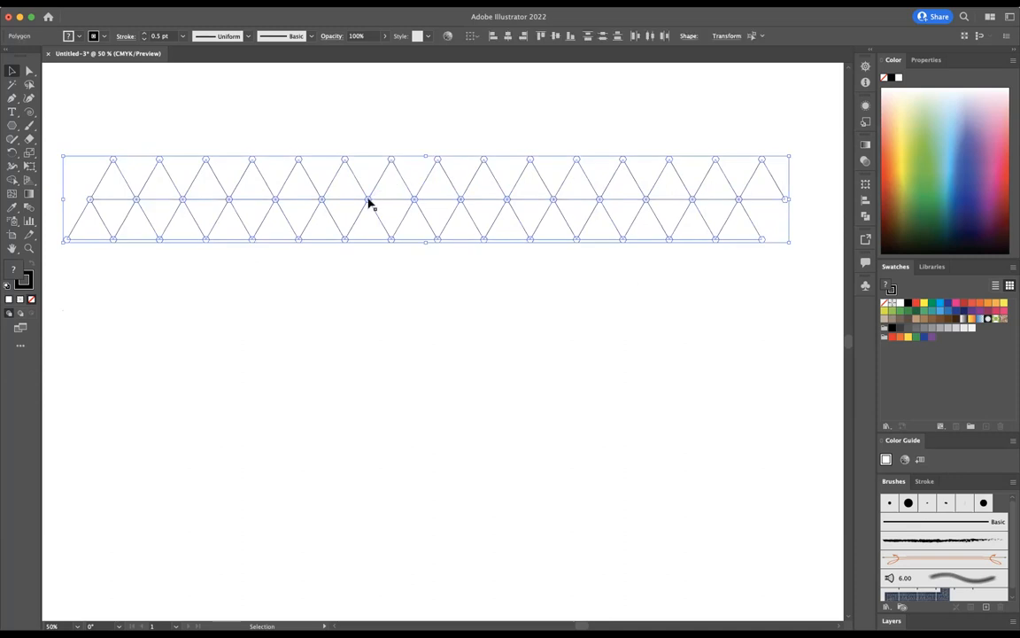
drag(368, 199, 368, 279)
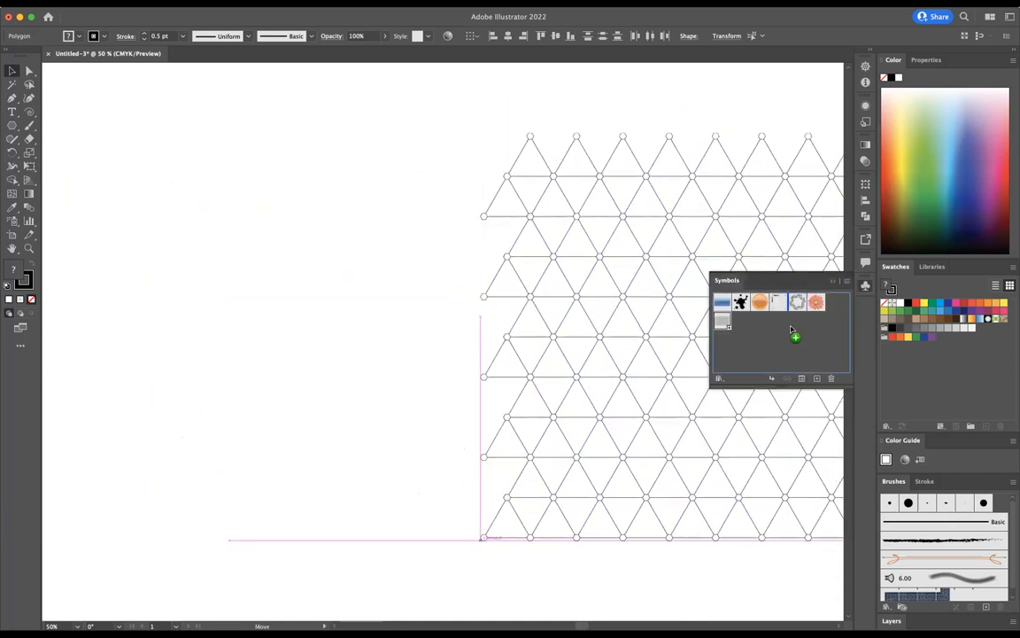
Save the lattice as a new symbol named 'new-sphere-pattern'.
click(794, 337)
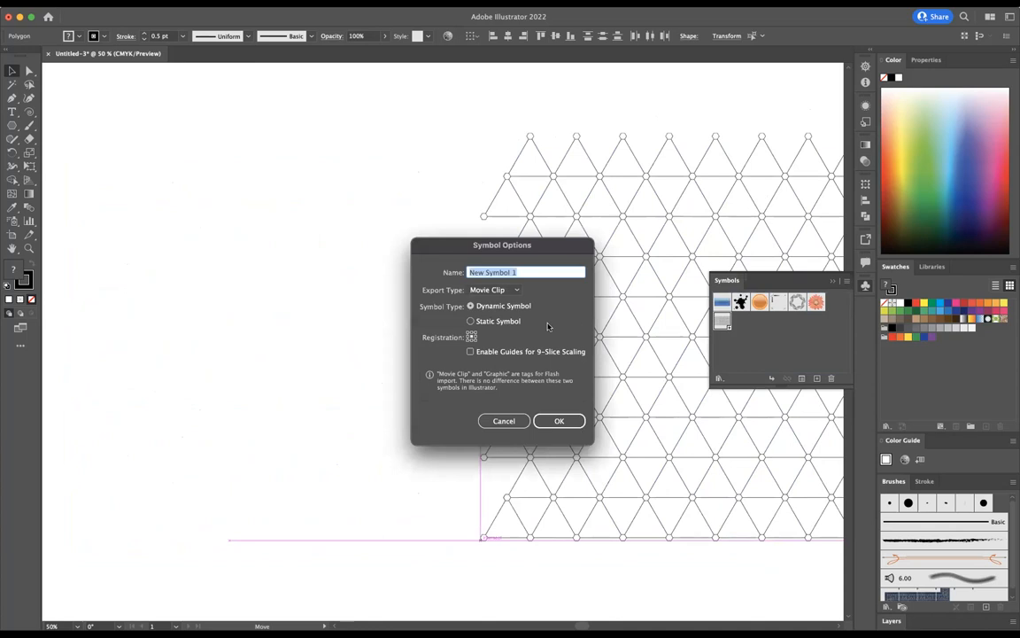
text(n)
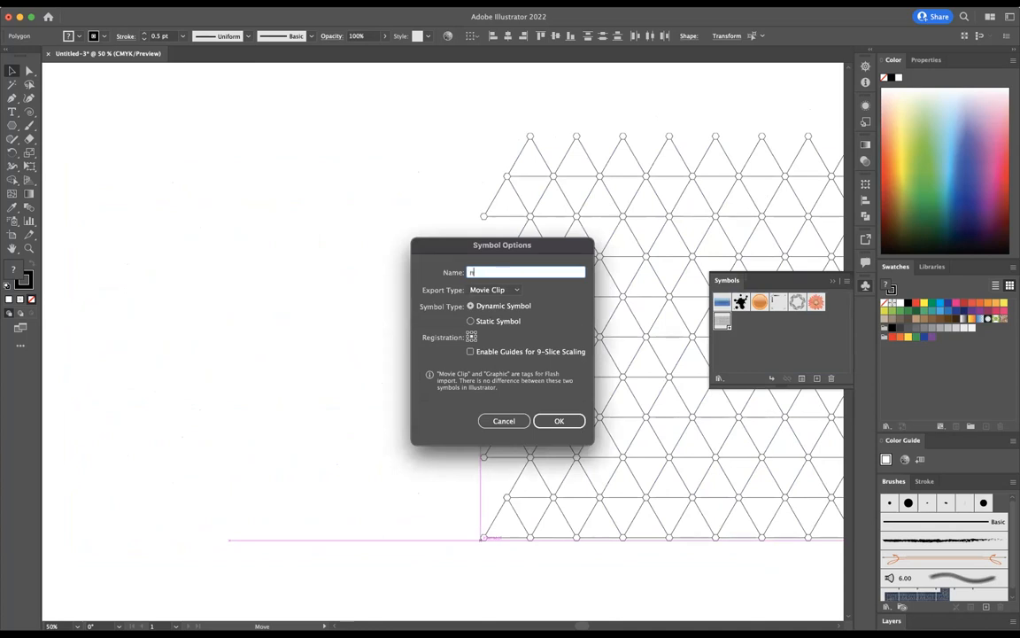
text(new-sphere-p)
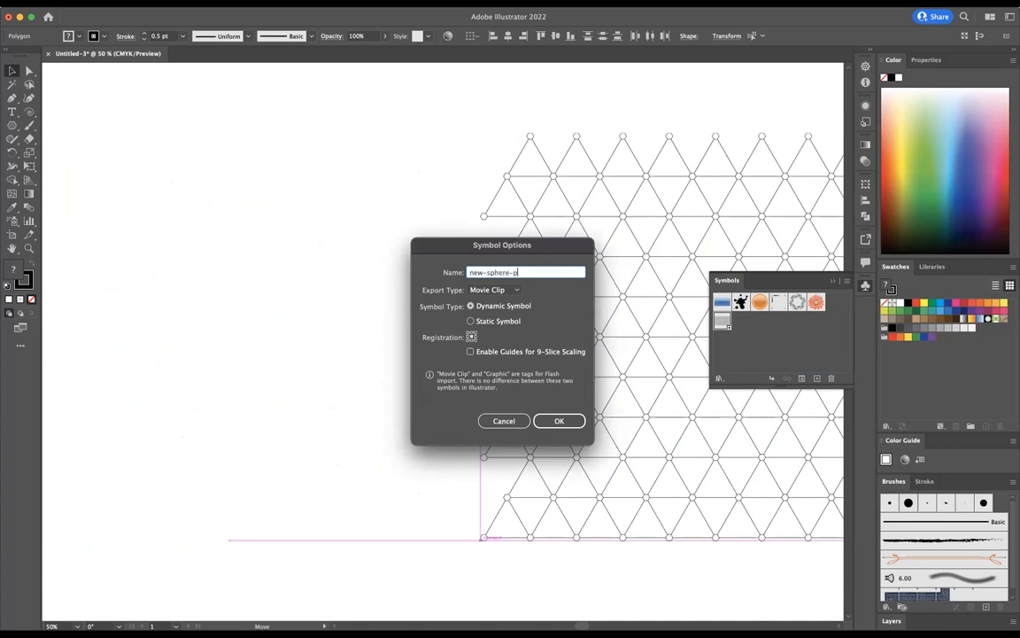
text(attern)
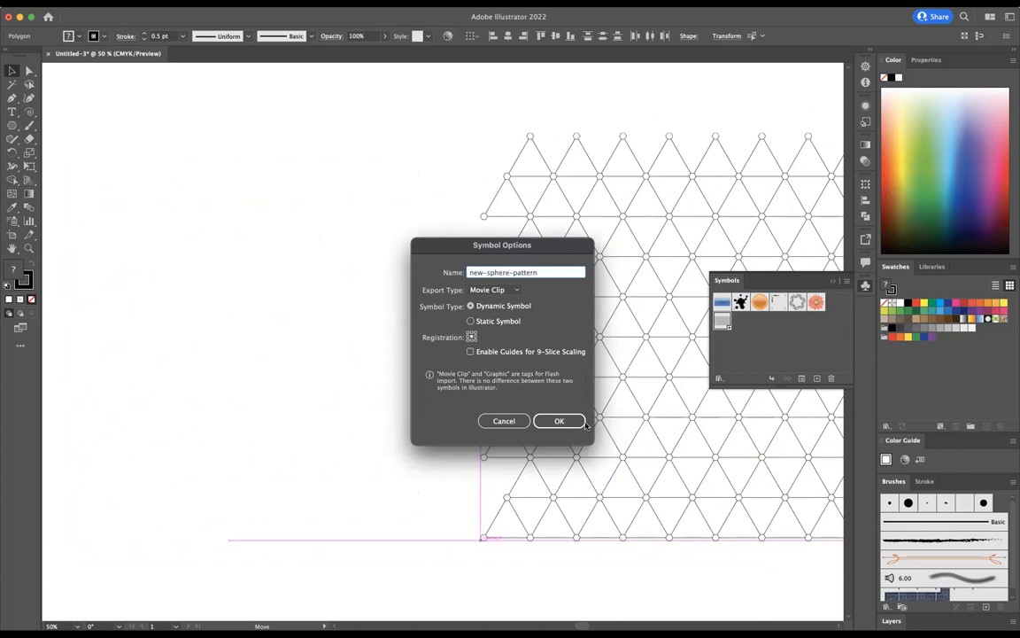
click(559, 420)
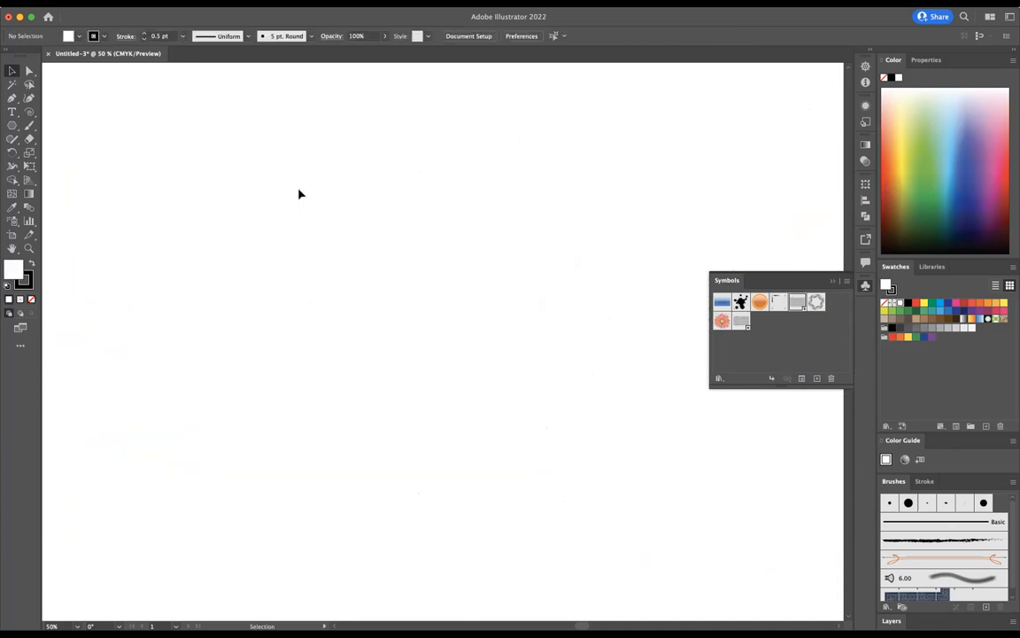
Draw a large circle with the Ellipse tool and fill it dark blue.
click(12, 124)
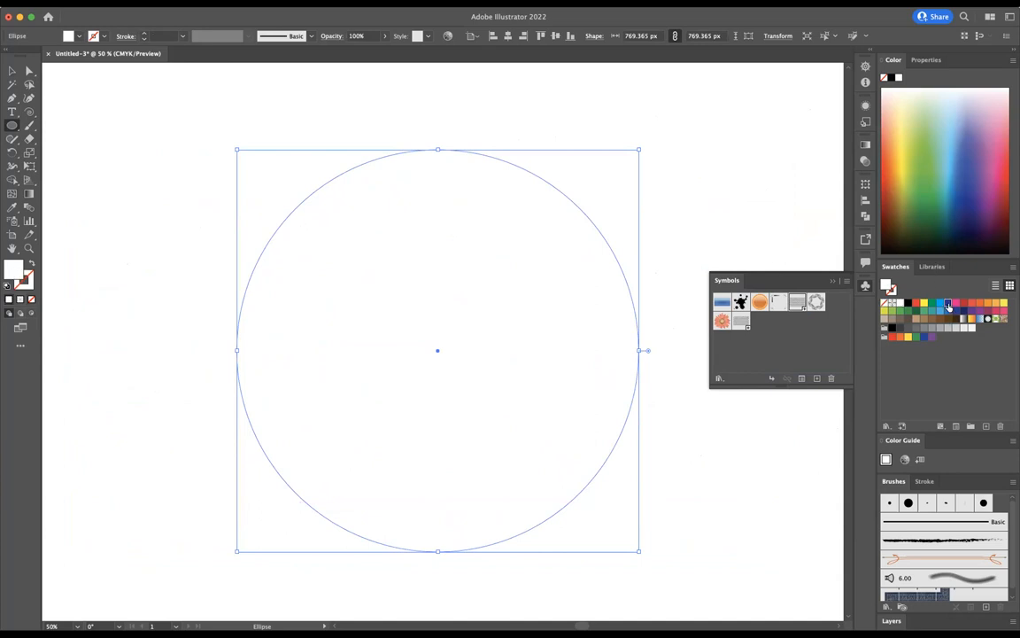
click(948, 302)
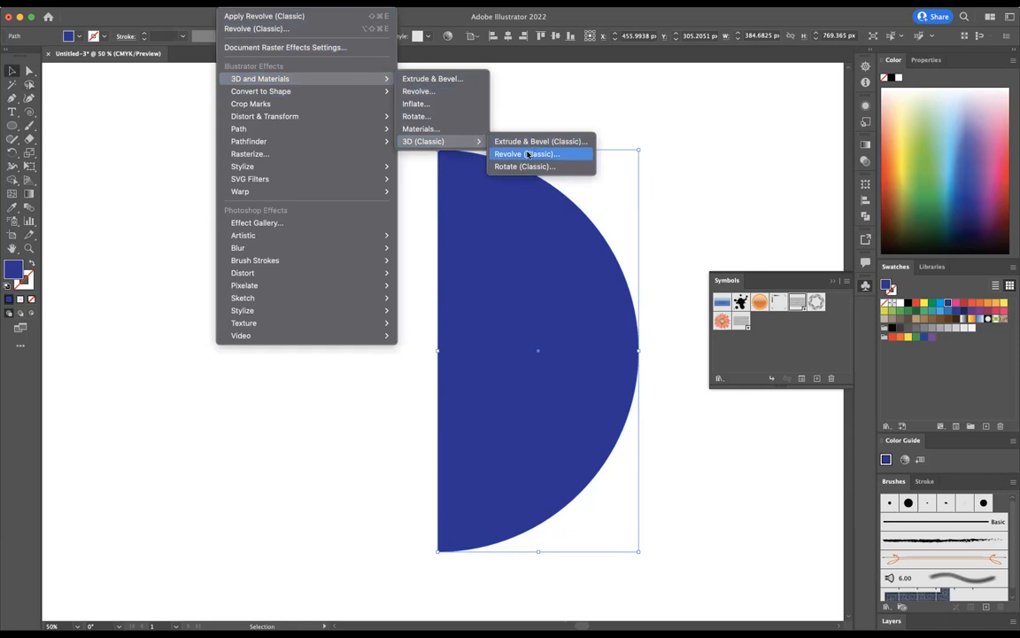
Apply Revolve (Classic) at 360° with Plastic Shading and bring up Map Art.
click(525, 153)
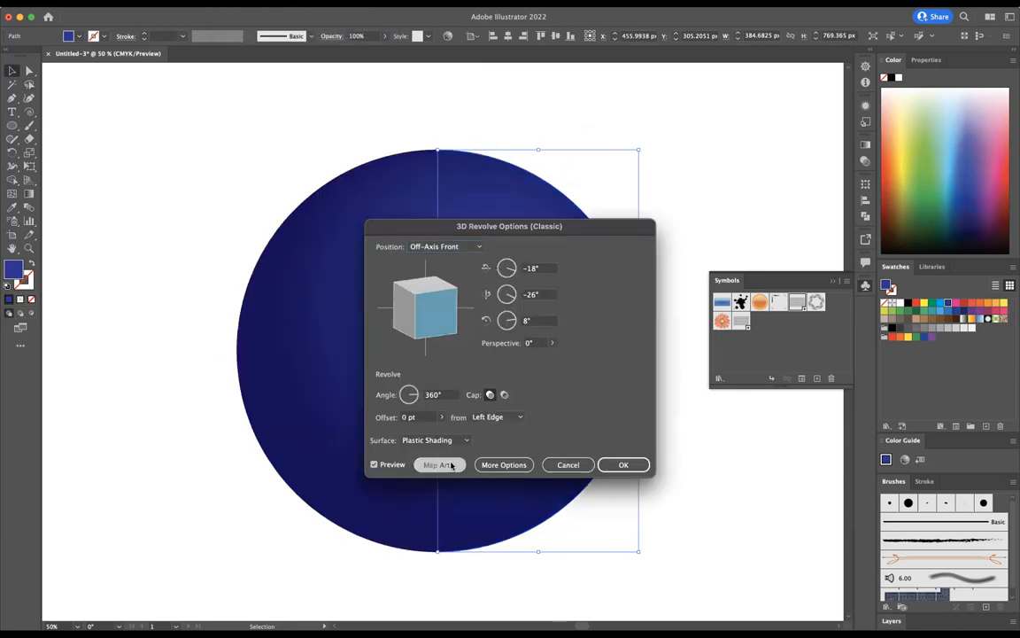
click(440, 464)
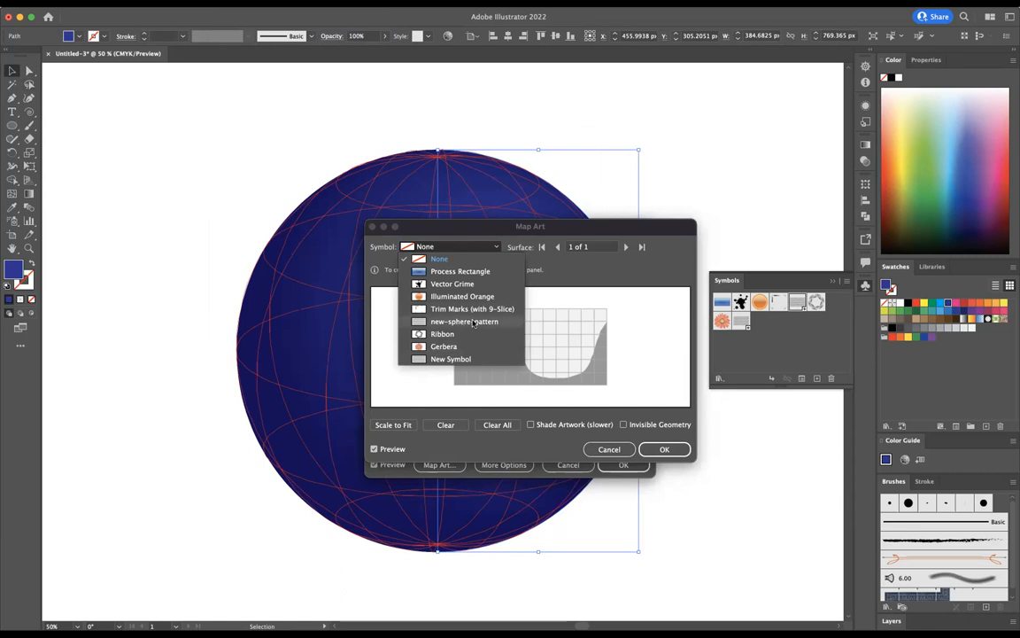
Map the new-sphere-pattern symbol onto the sphere and accept the 3D revolve.
click(464, 321)
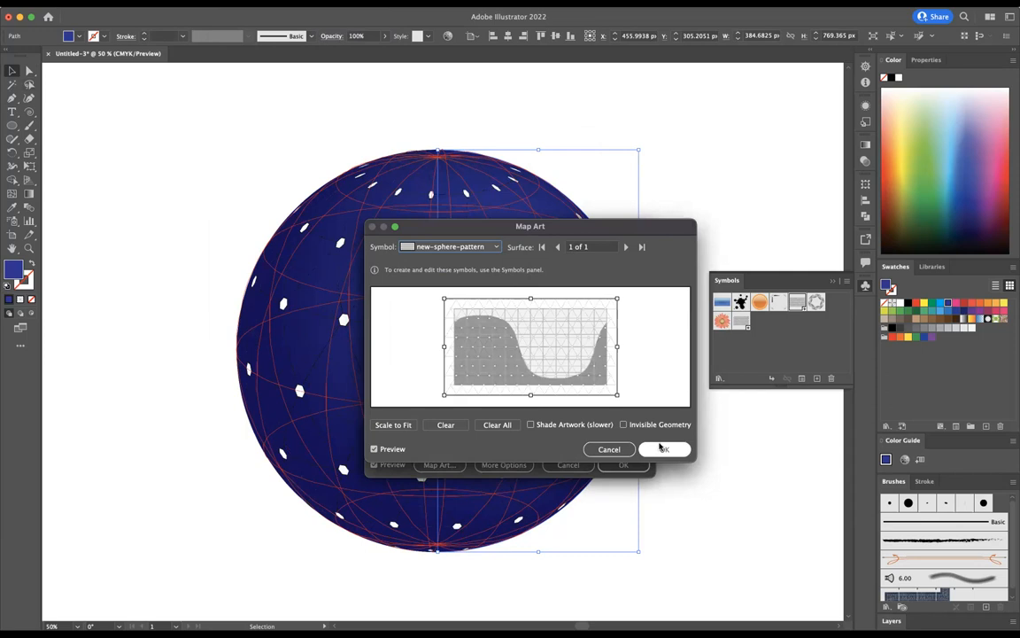
click(608, 449)
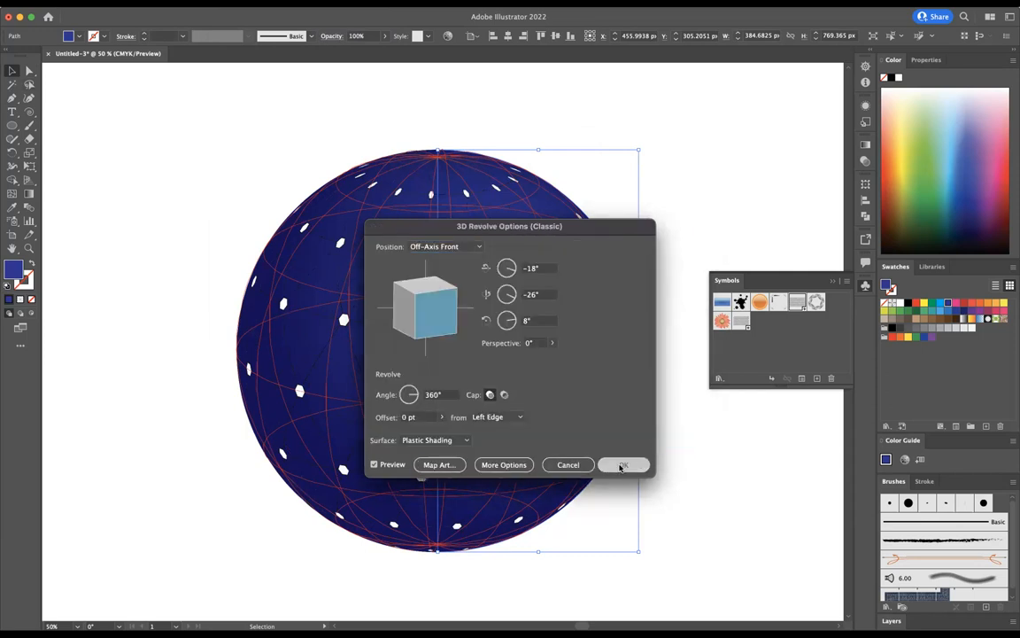
click(624, 464)
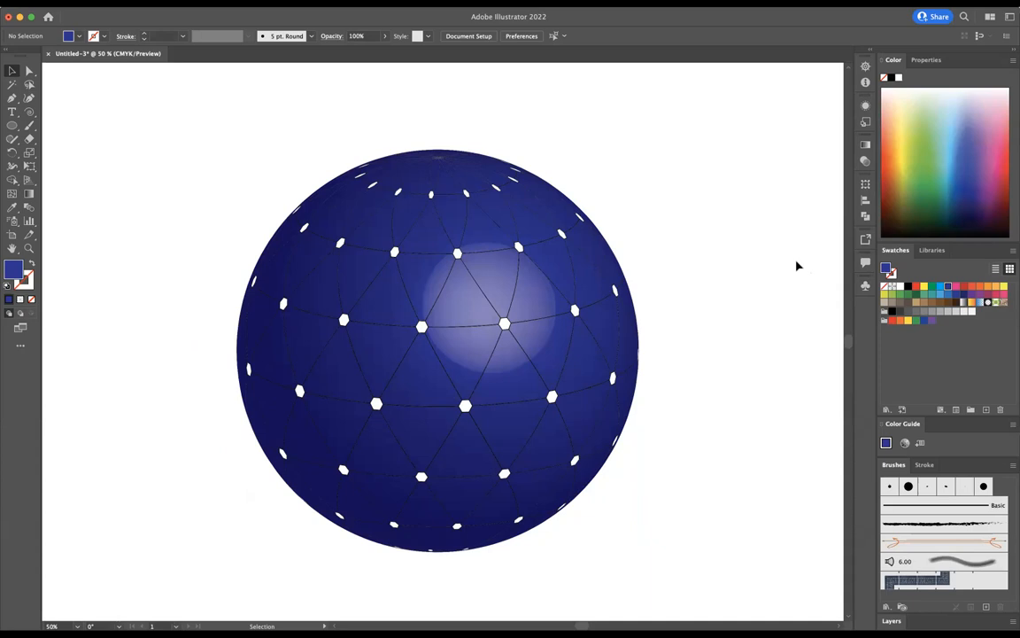
mouse_move(687, 84)
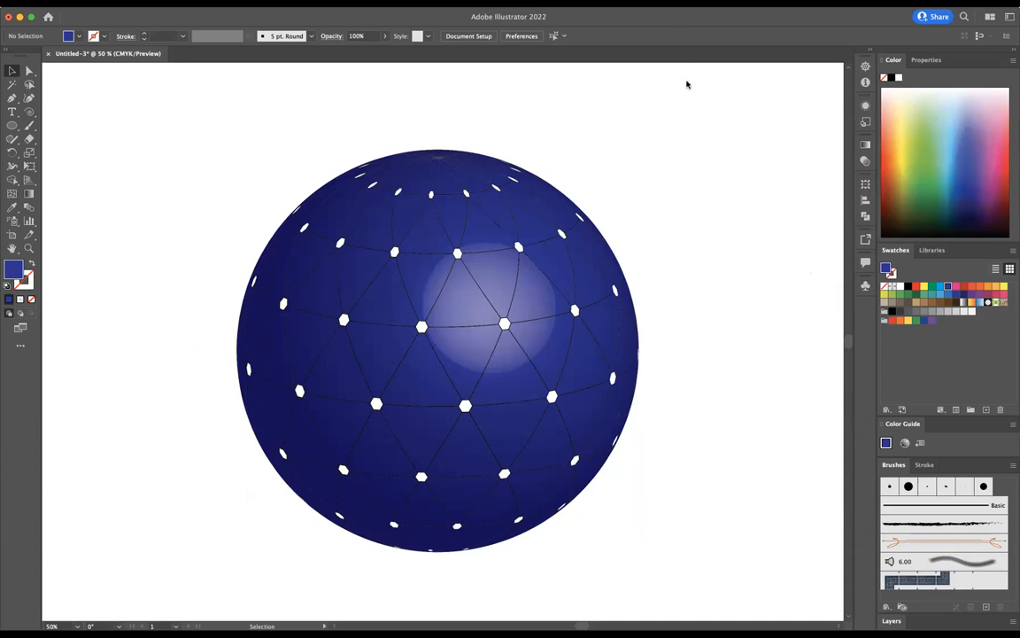